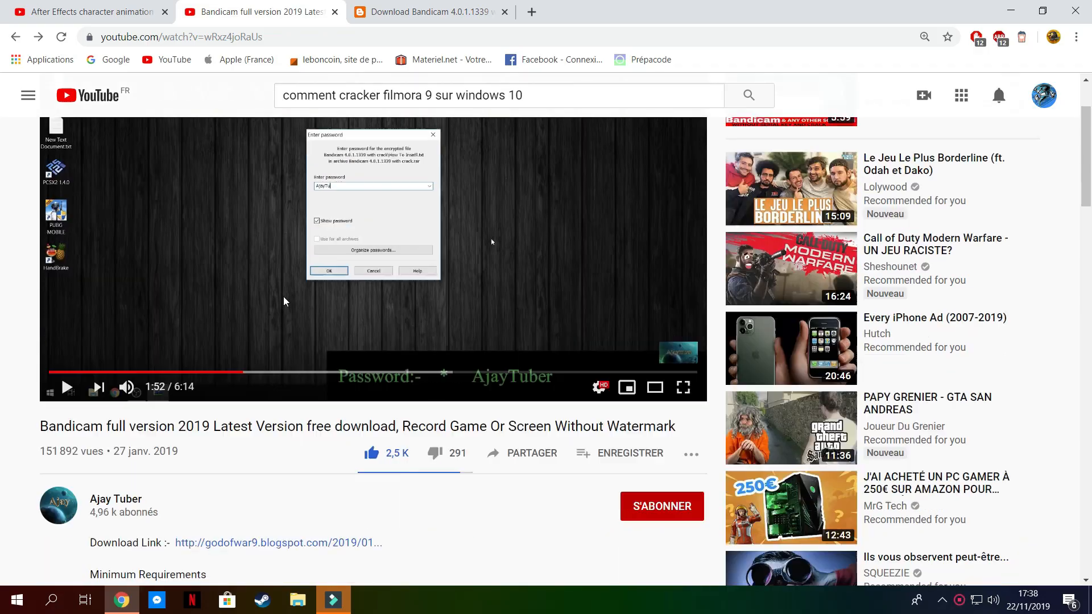
- Scroll the YouTube page down to the video description and its download link
{"action": "scroll", "scroll_direction": "down", "scroll_amount": 3}
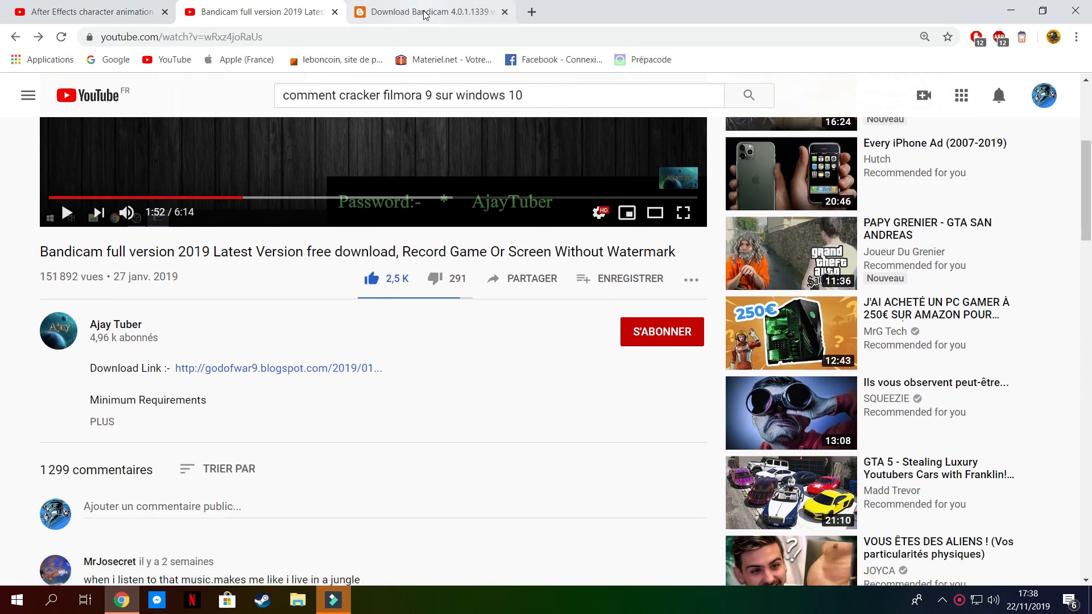
- On the Blogger post, reach the password section and follow the Bandicam 4.0.1.1339 with crack link
{"action": "left_click", "coordinate": [426, 12]}
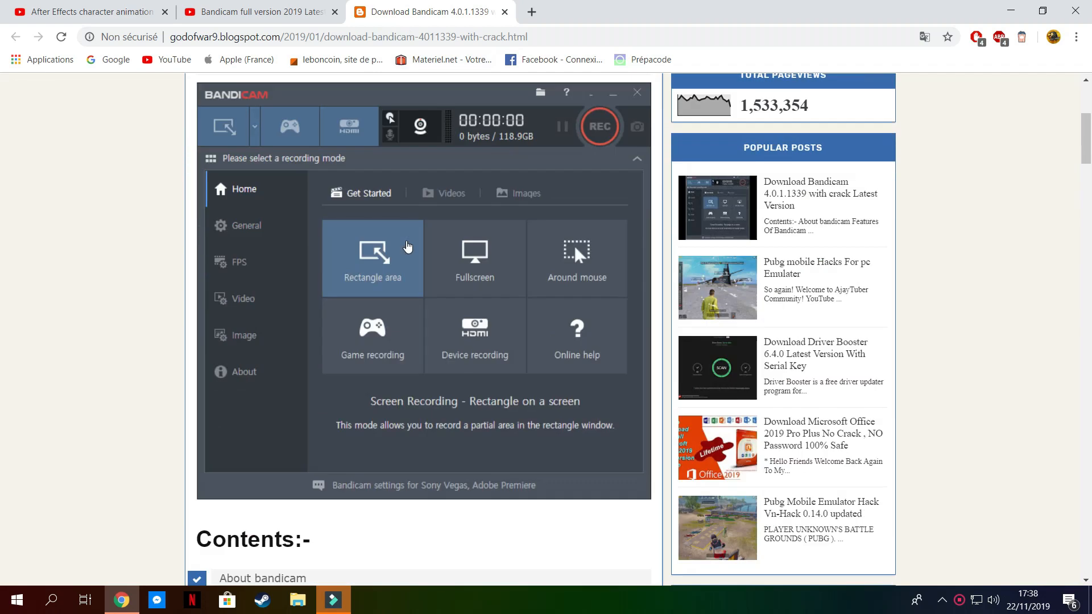
{"action": "scroll", "scroll_direction": "down", "scroll_amount": 3}
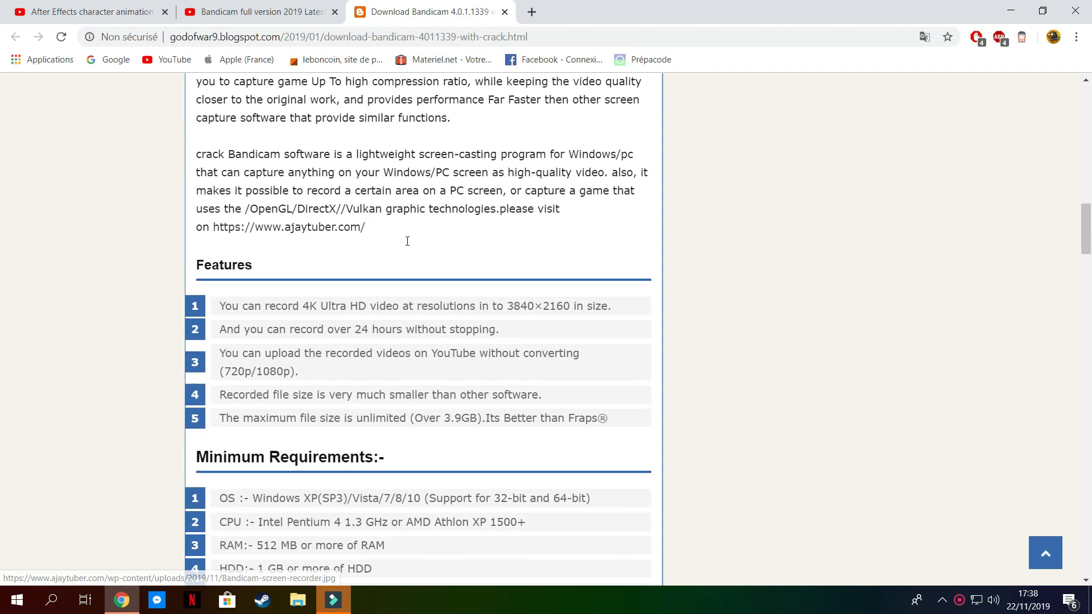
{"action": "scroll", "scroll_direction": "down", "scroll_amount": 3}
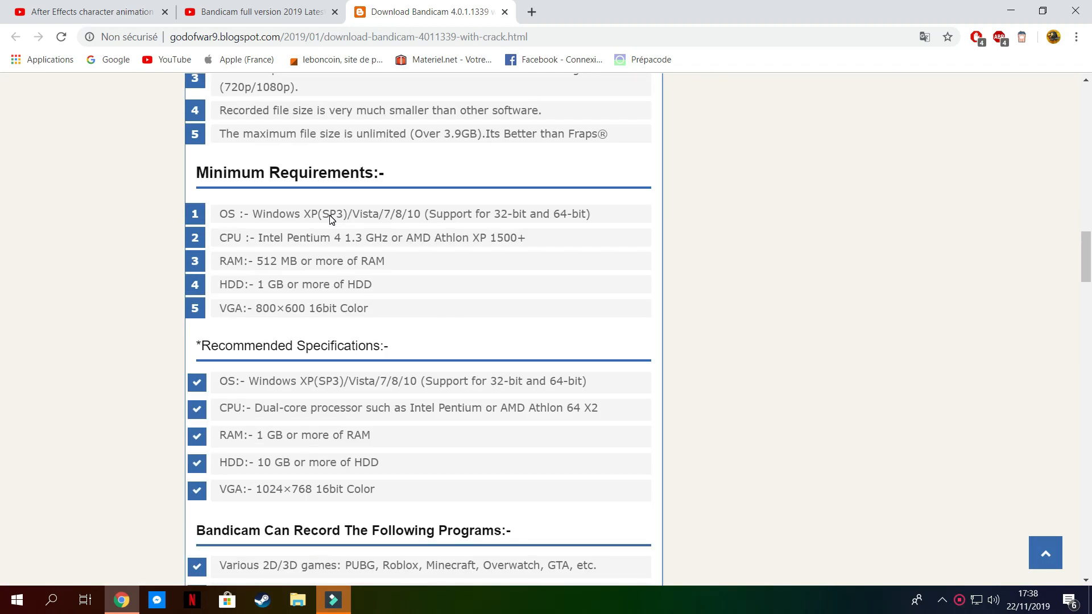
{"action": "scroll", "scroll_direction": "down", "scroll_amount": 3}
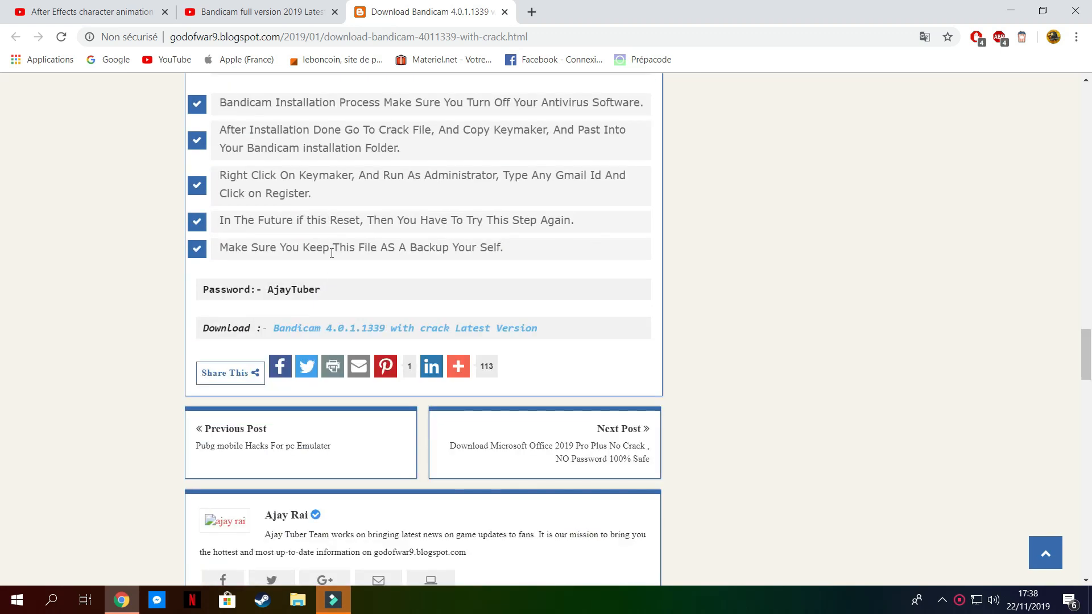
{"action": "mouse_move", "coordinate": [335, 334]}
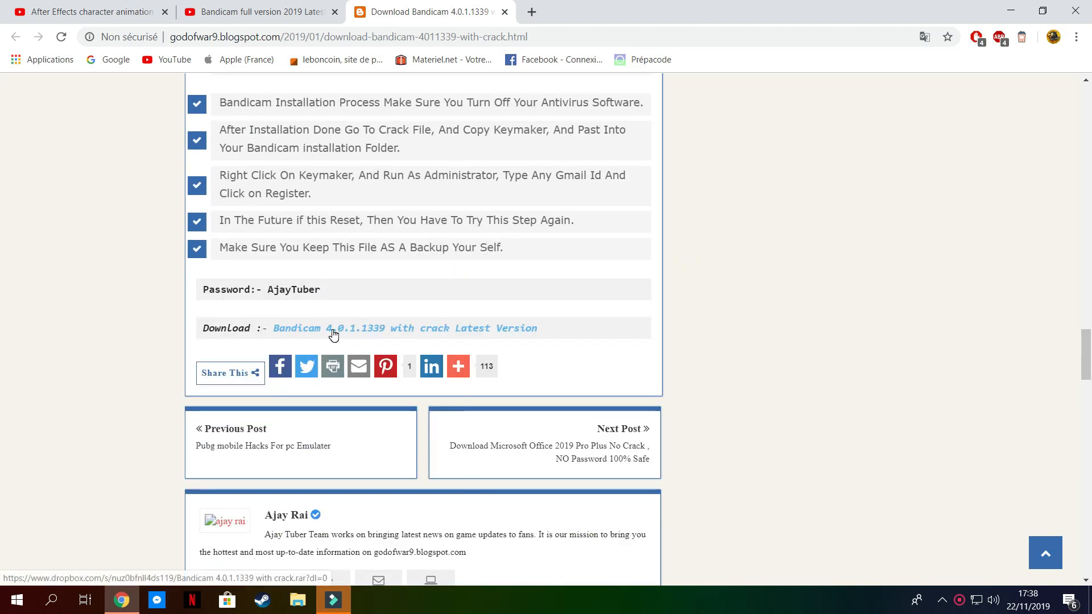
{"action": "left_click", "coordinate": [335, 327]}
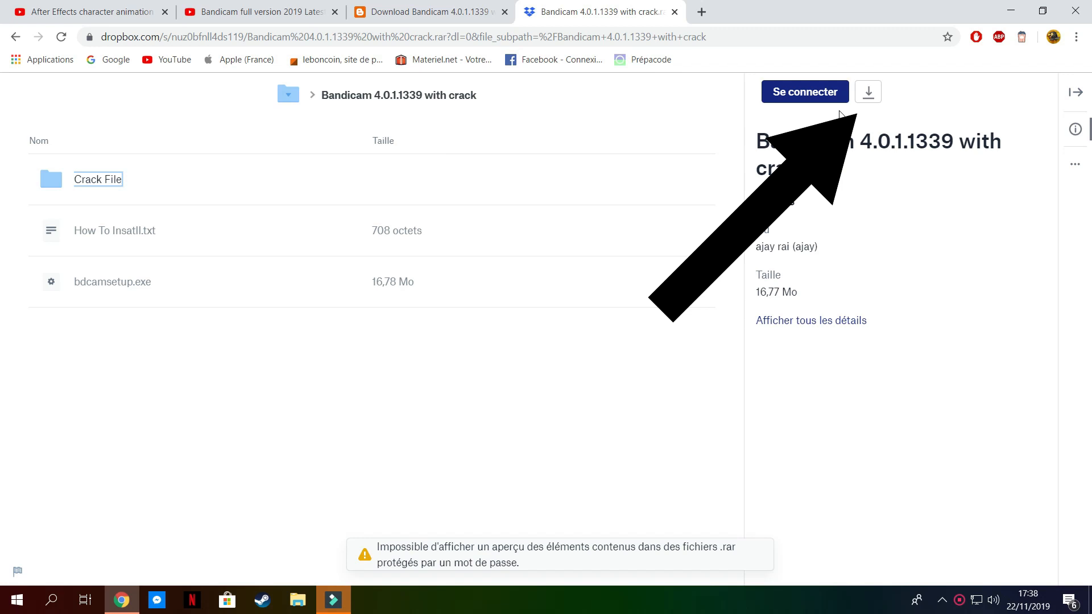
- Download the Bandicam 4.0.1.1339 with crack archive from Dropbox via Téléchargement direct
{"action": "left_click", "coordinate": [868, 91]}
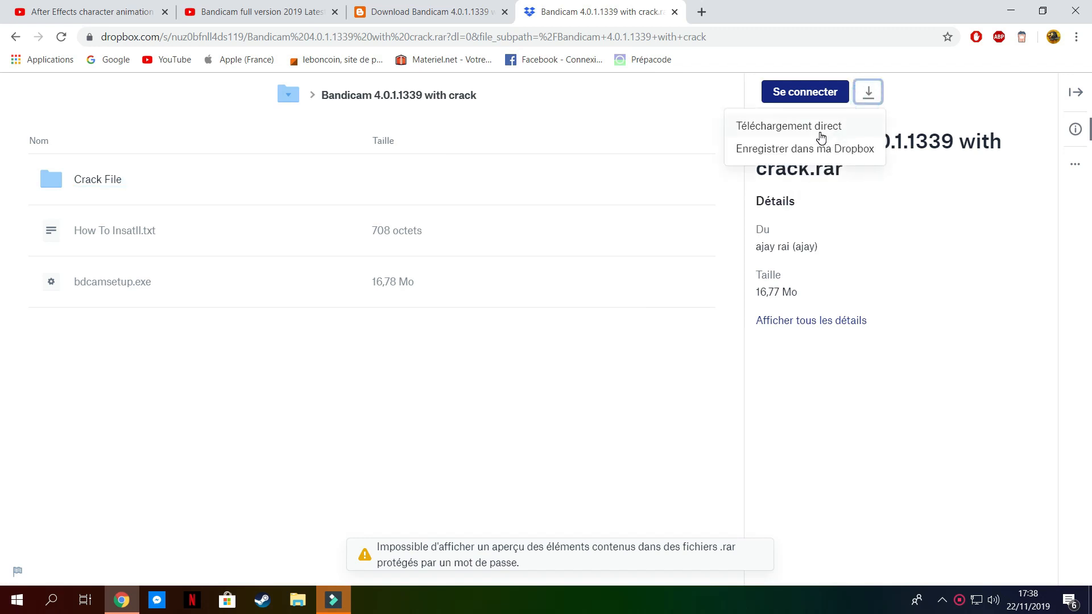
{"action": "left_click", "coordinate": [789, 125]}
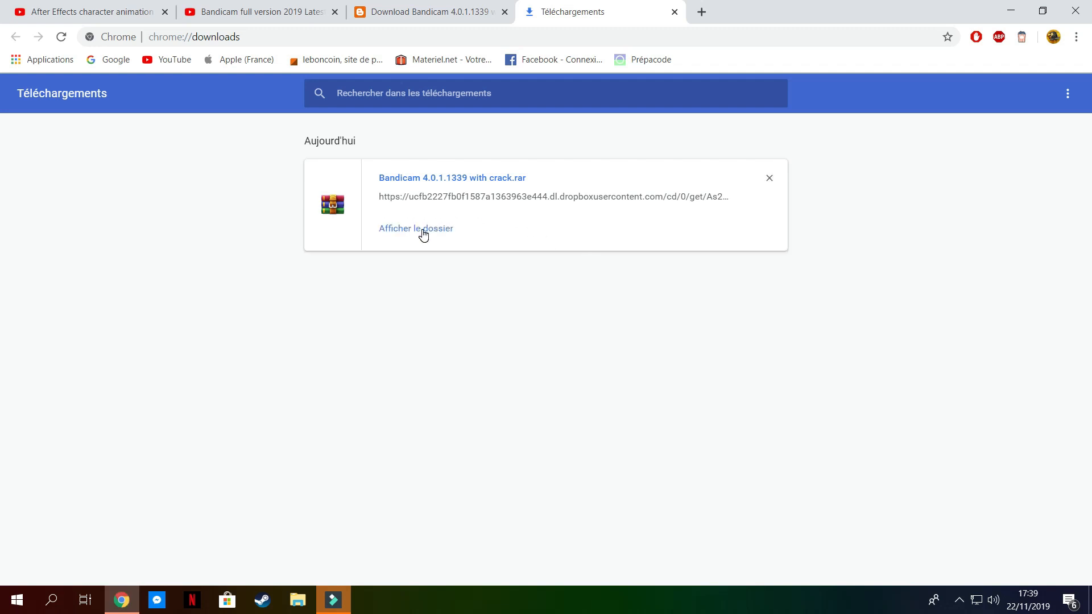
- Show the downloaded Bandicam rar in its Téléchargements folder from chrome://downloads
{"action": "left_click", "coordinate": [416, 228]}
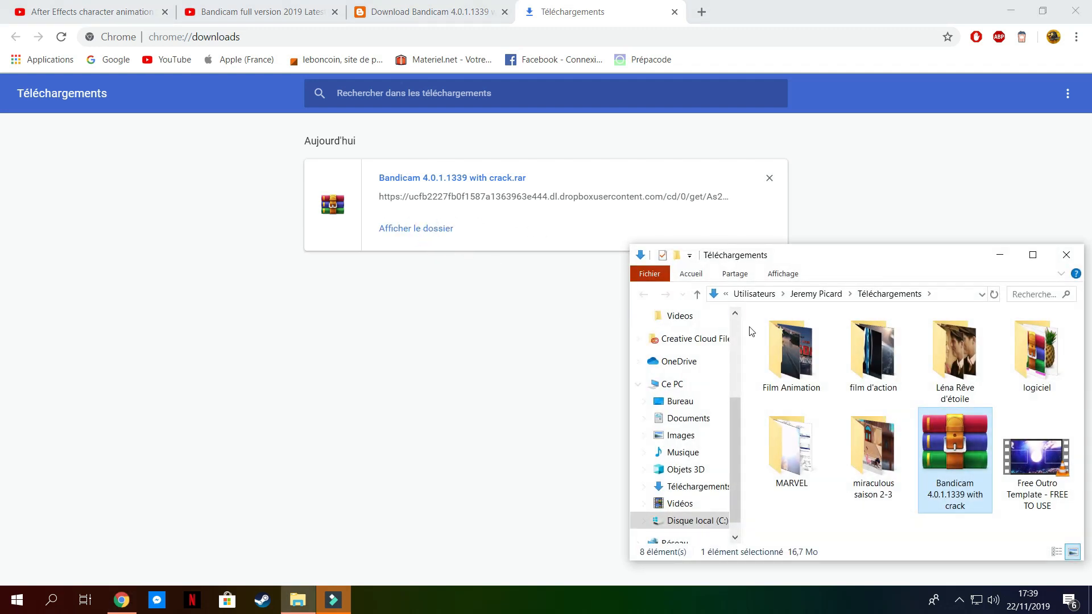
{"action": "left_click", "coordinate": [425, 12]}
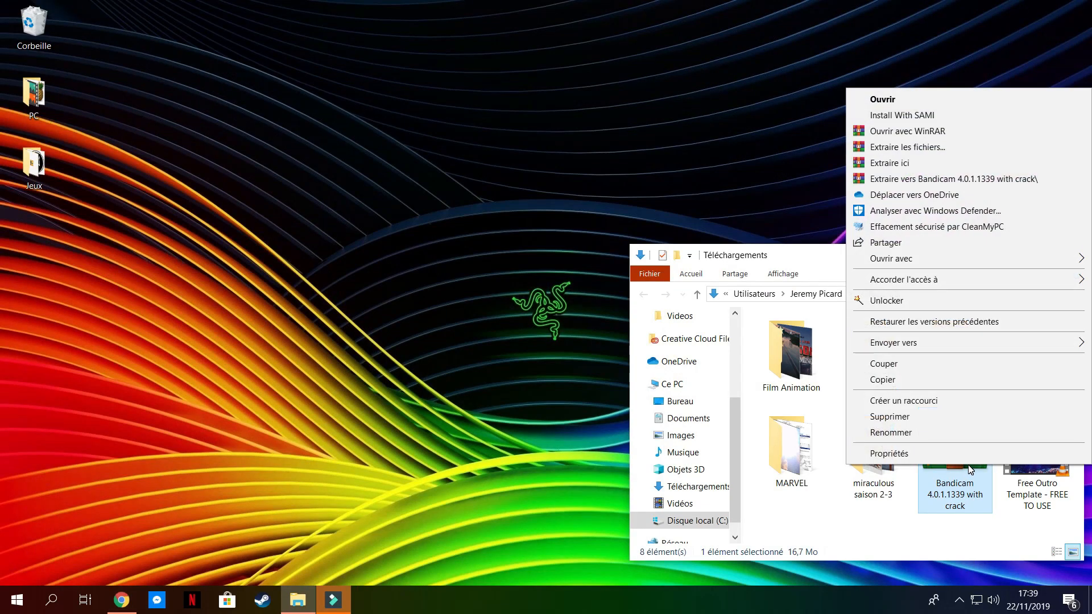
{"action": "mouse_move", "coordinate": [915, 166]}
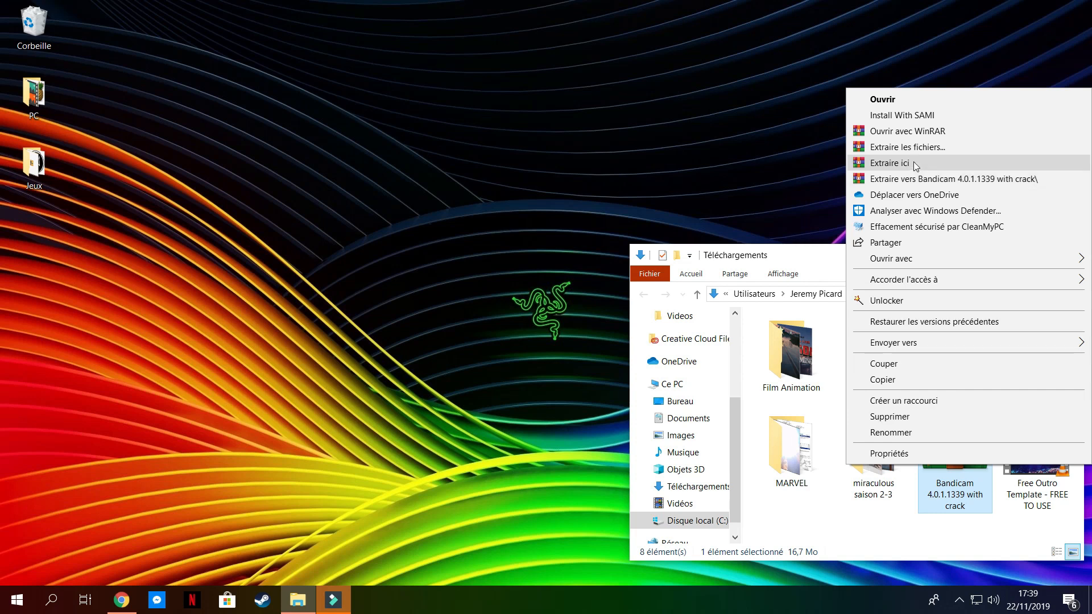
{"action": "mouse_move", "coordinate": [919, 154]}
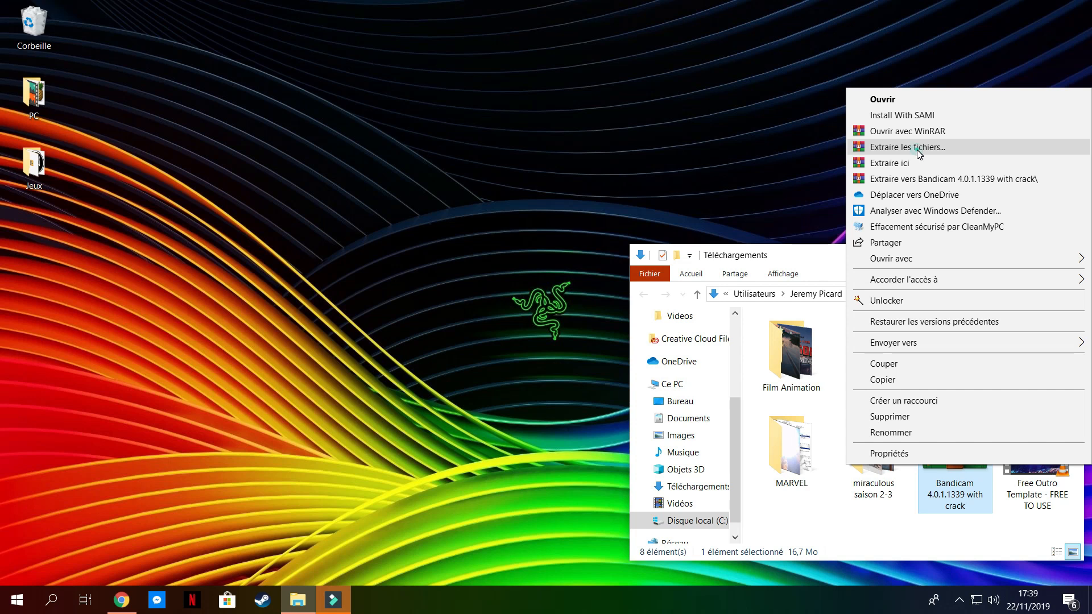
- Extract the password-protected Bandicam archive with WinRAR to the default destination
{"action": "left_click", "coordinate": [908, 146]}
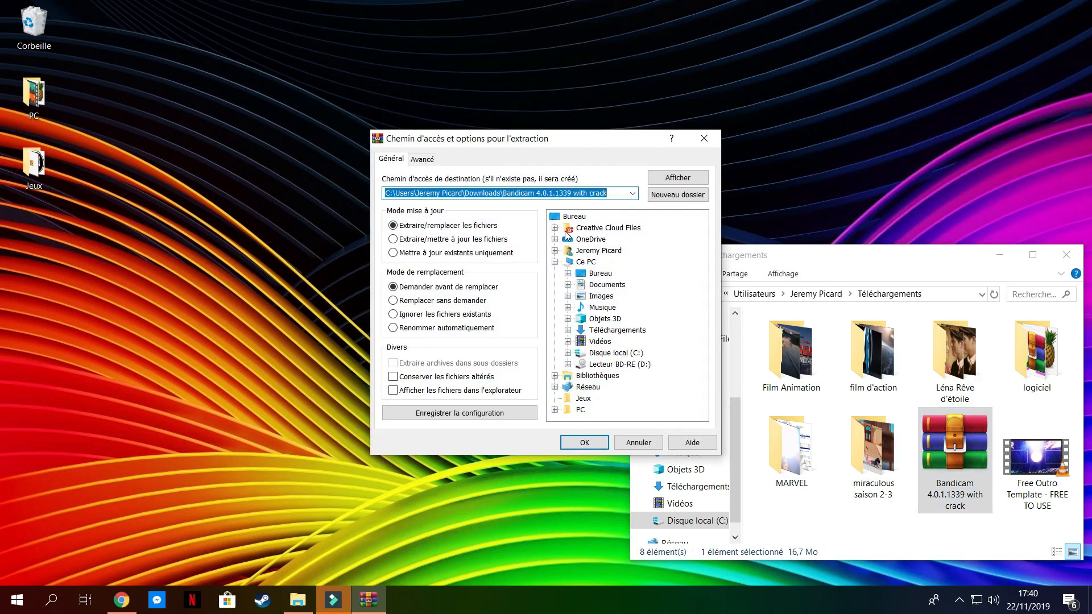
{"action": "left_click", "coordinate": [585, 442]}
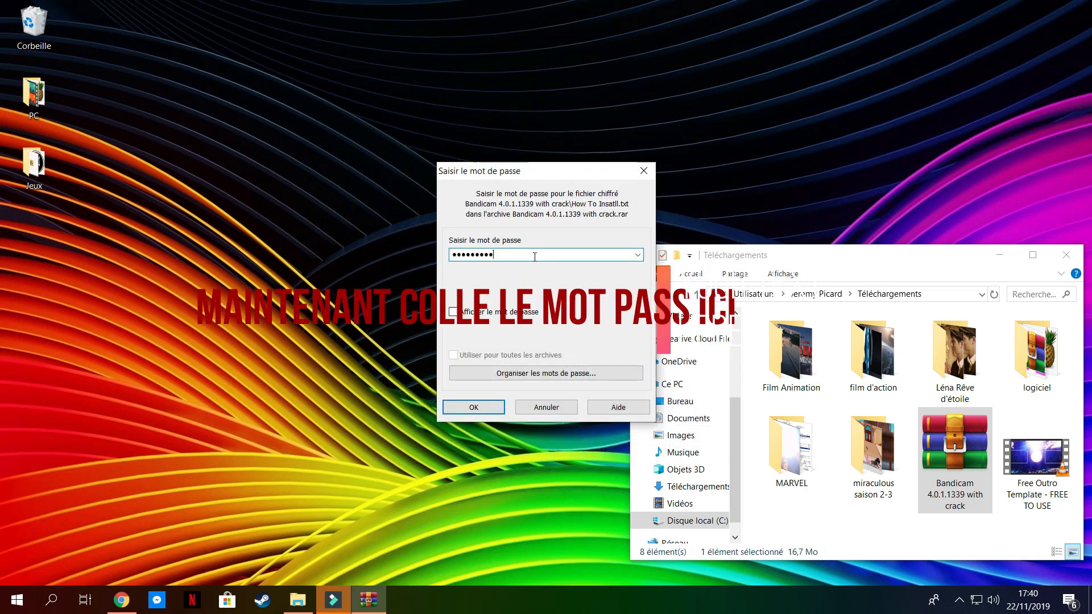
{"action": "left_click", "coordinate": [473, 407]}
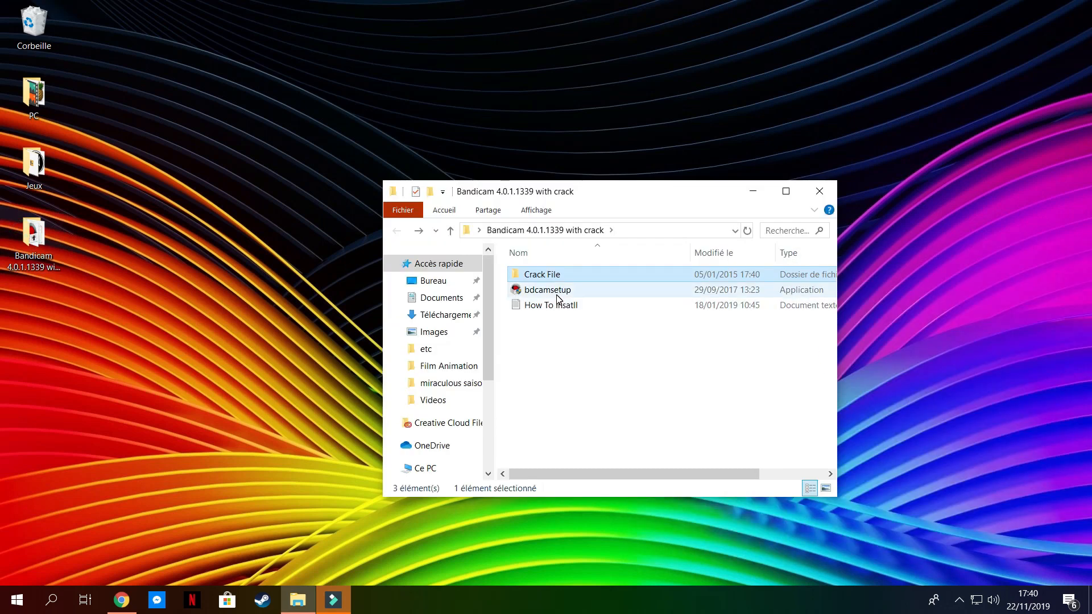
- Launch the bdcamsetup installer from the extracted folder
{"action": "left_click", "coordinate": [546, 290]}
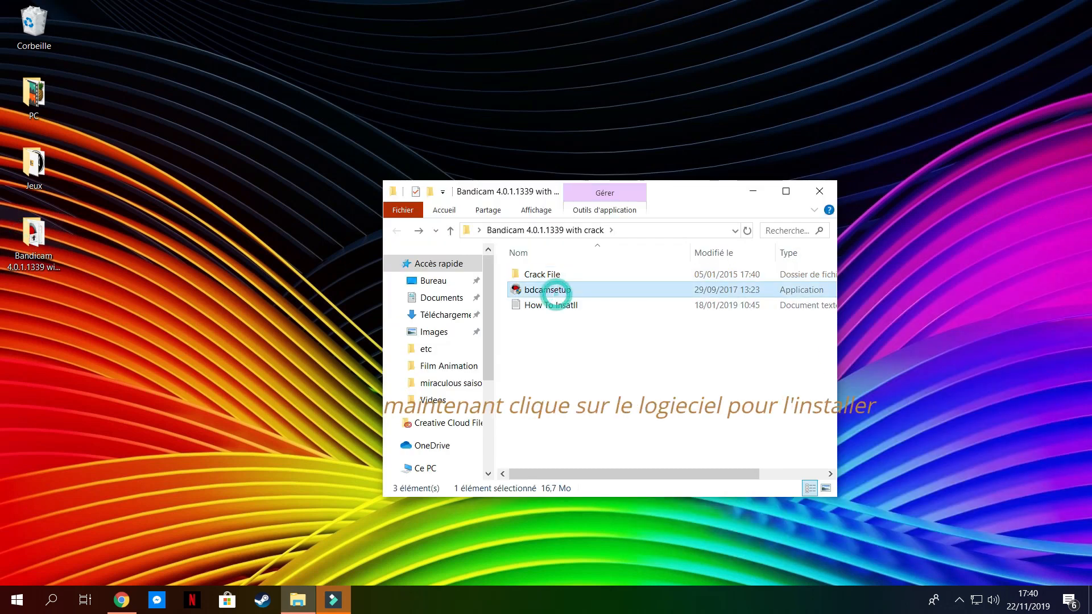
{"action": "double_click", "coordinate": [547, 290]}
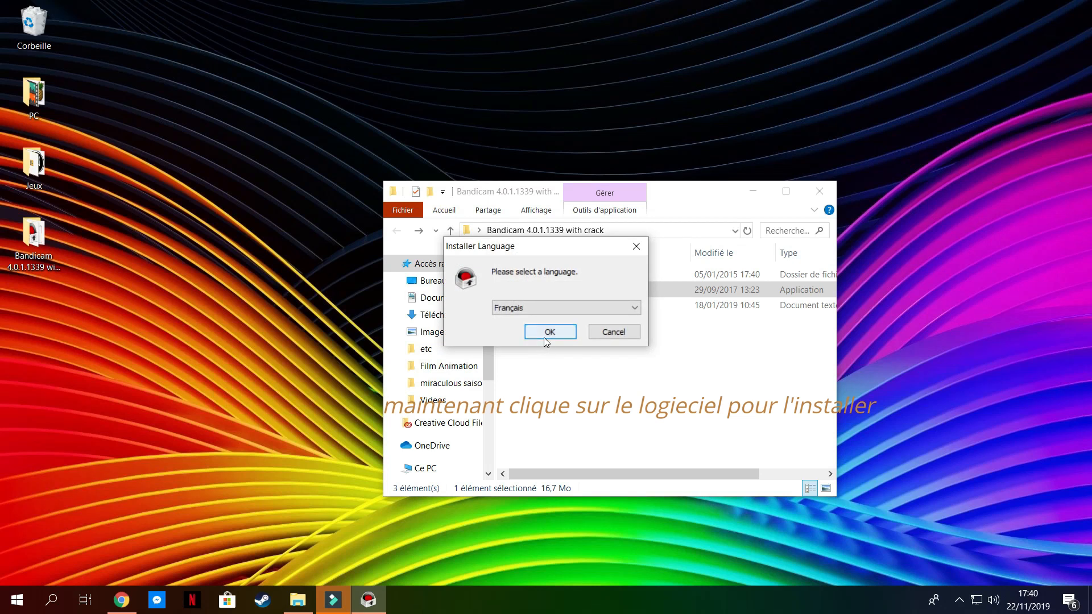
- Accept Français, keep default components and install into C:\Program Files (x86)\Bandicam
{"action": "left_click", "coordinate": [550, 332]}
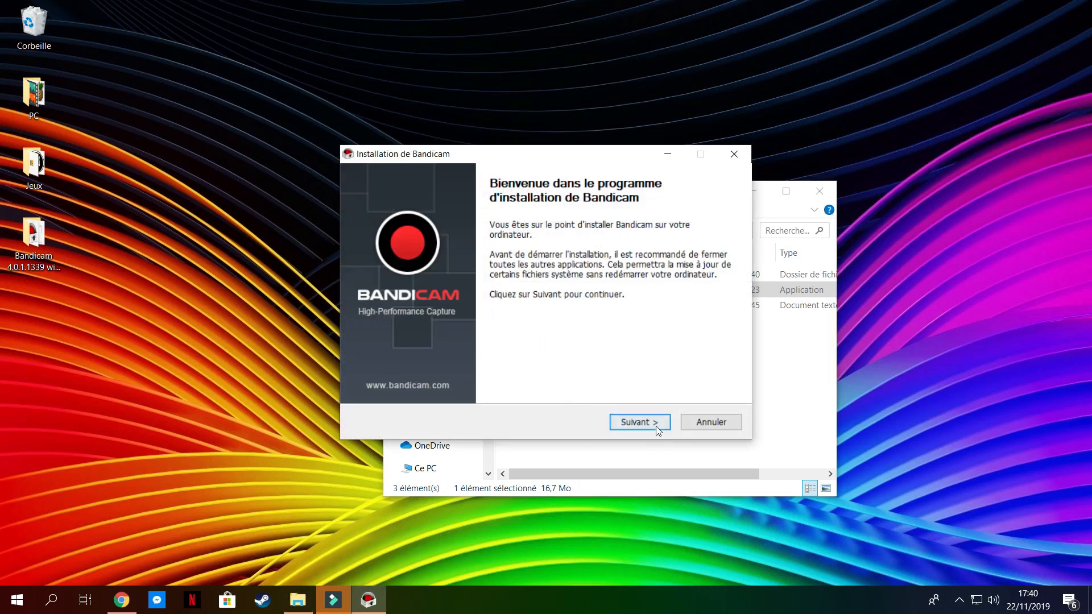
{"action": "left_click", "coordinate": [639, 421]}
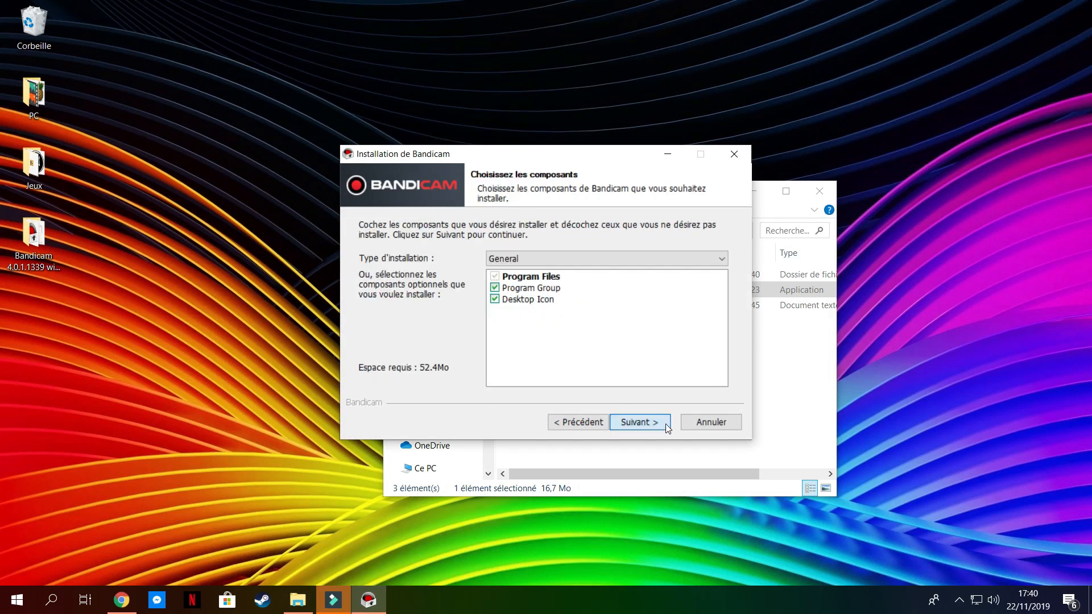
{"action": "left_click", "coordinate": [639, 422]}
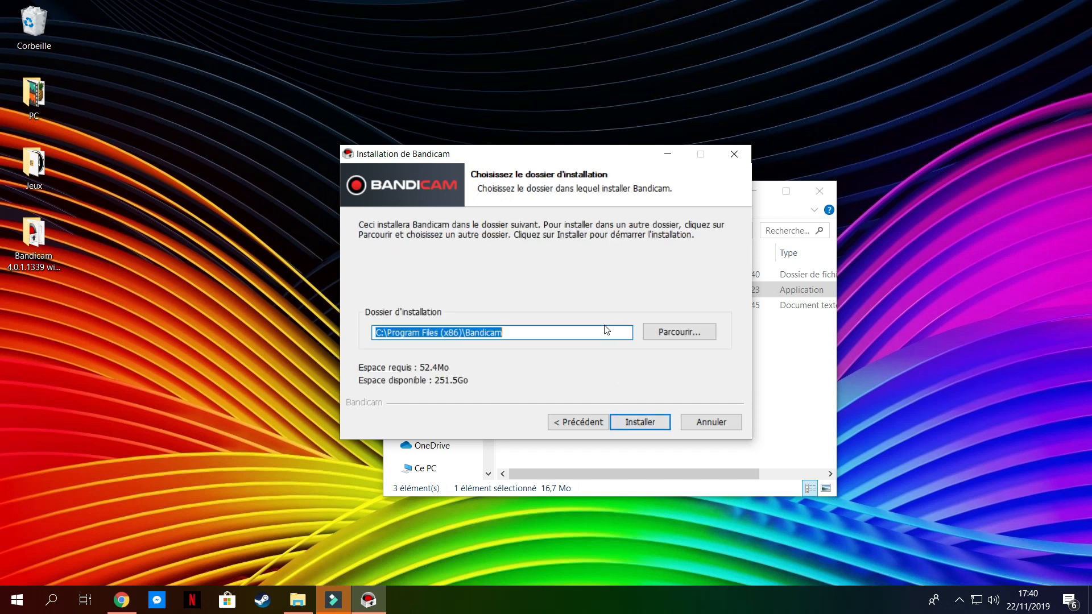
{"action": "left_click", "coordinate": [640, 422]}
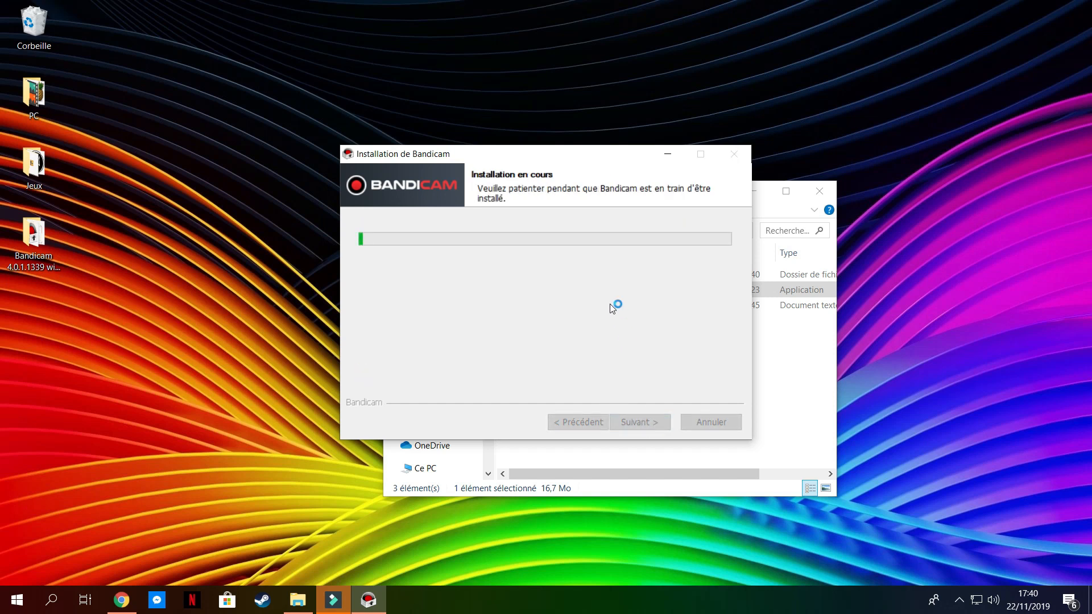
{"action": "mouse_move", "coordinate": [519, 242]}
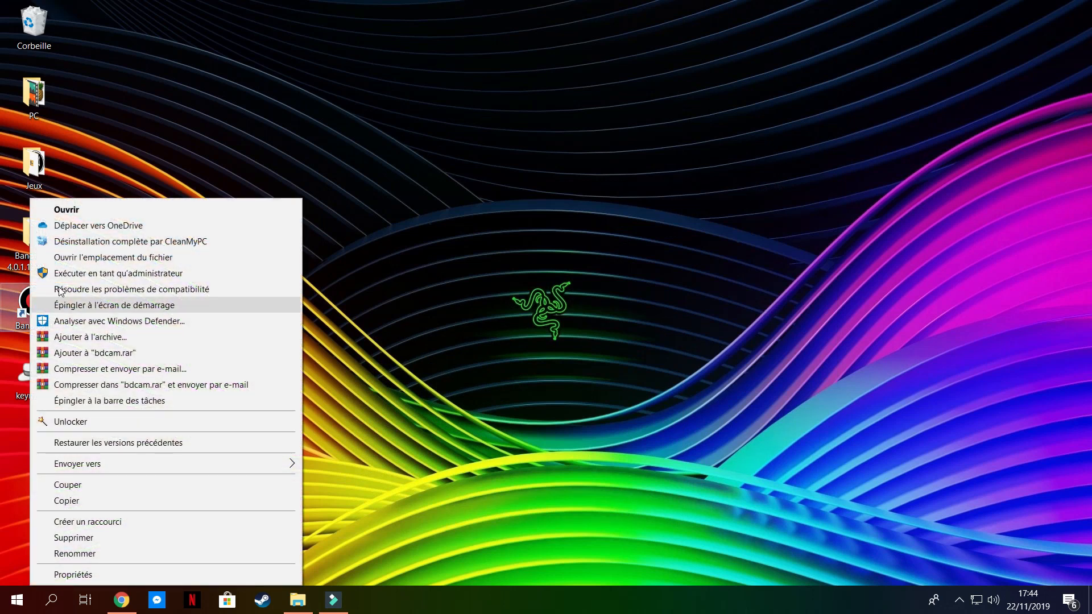
- Copy keymaker into Bandicam's Program Files folder via the shortcut's location and run it
{"action": "left_click", "coordinate": [114, 257]}
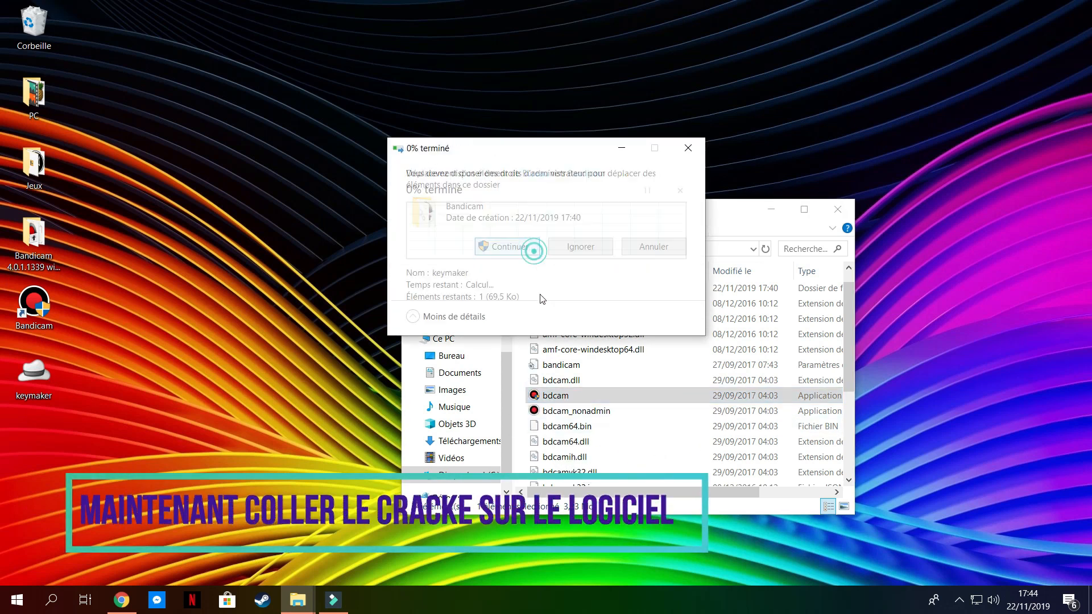
{"action": "left_click", "coordinate": [505, 245]}
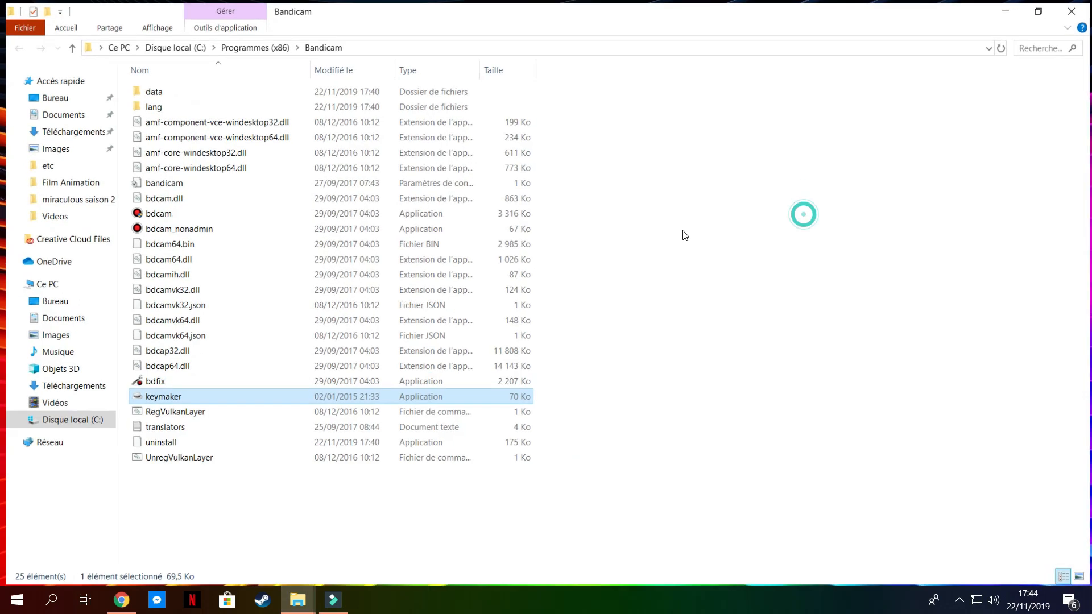
{"action": "right_click", "coordinate": [164, 395]}
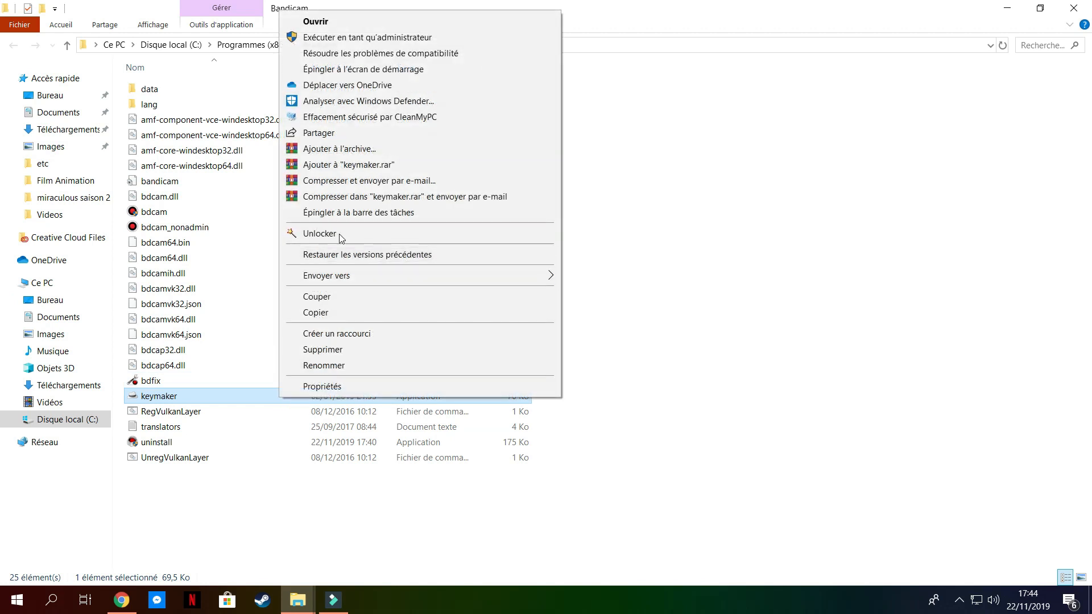
{"action": "left_click", "coordinate": [357, 37]}
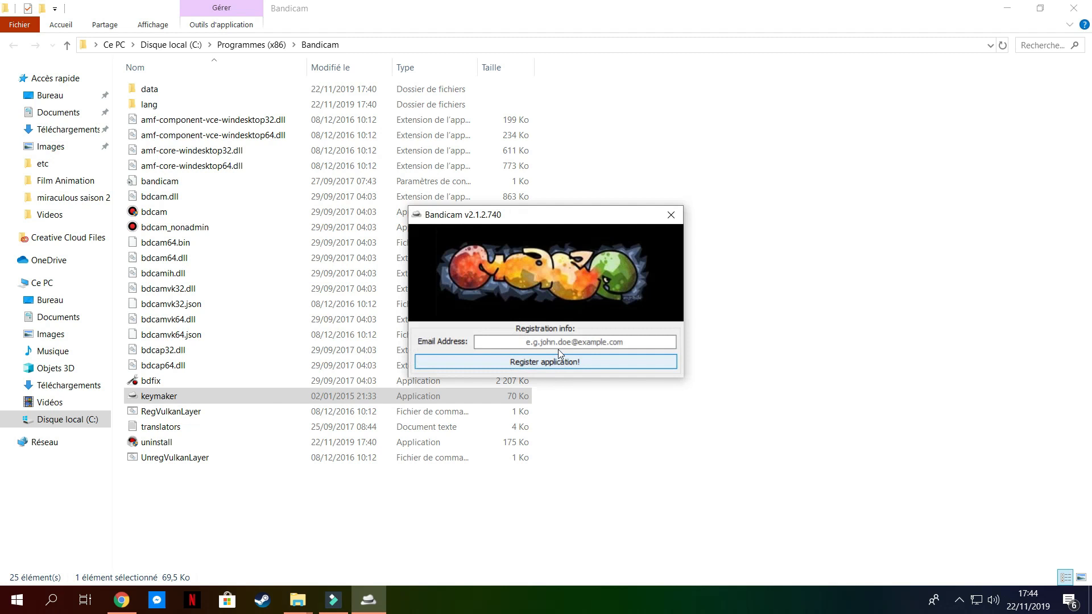
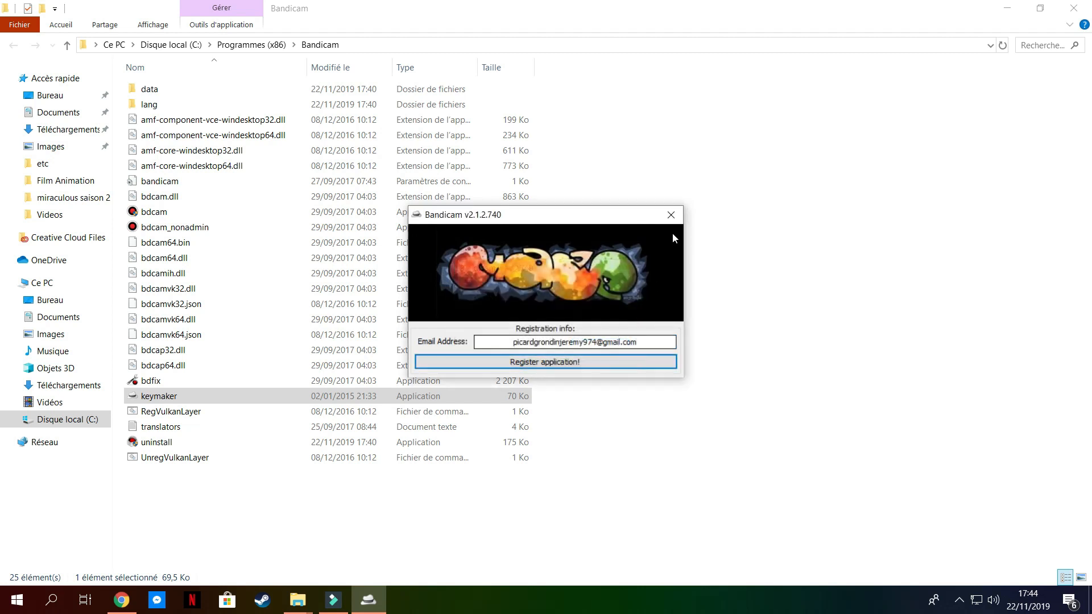
{"action": "left_click", "coordinate": [671, 213]}
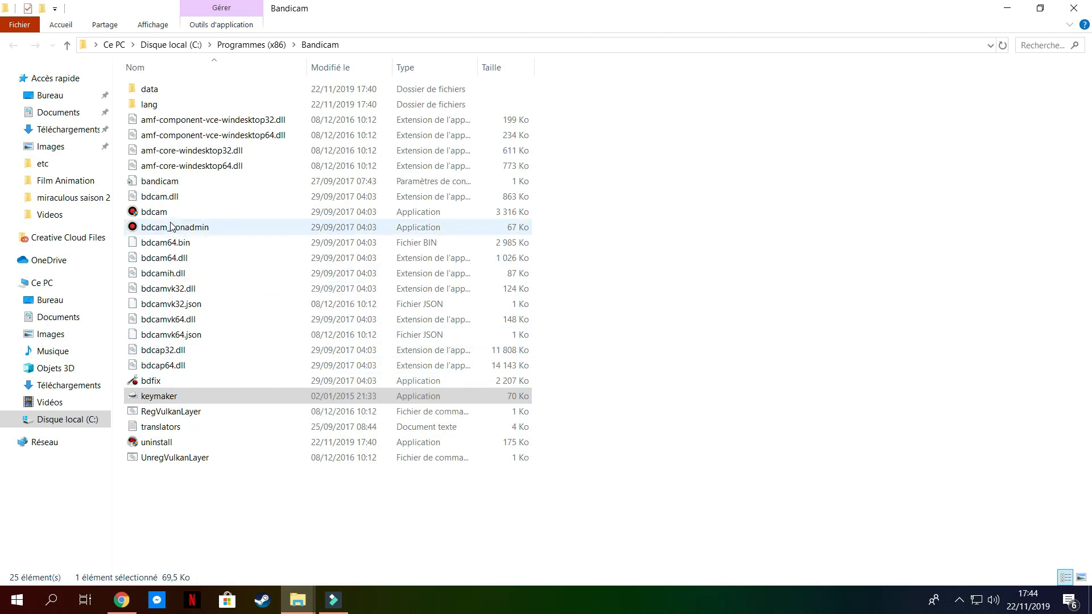
- Launch bdcam from the Bandicam installation folder
{"action": "left_click", "coordinate": [153, 212]}
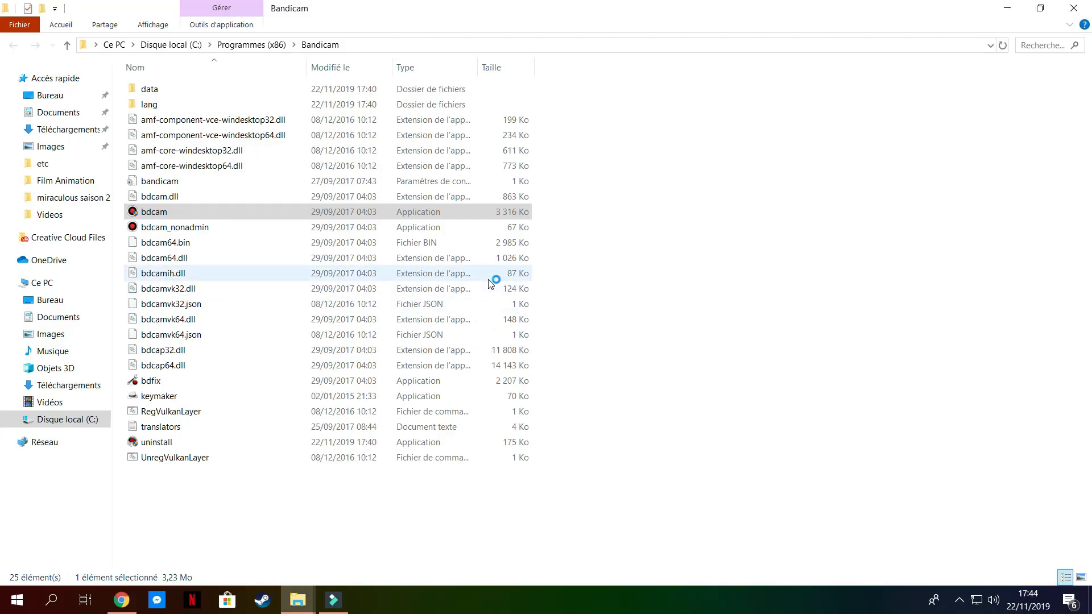
{"action": "double_click", "coordinate": [154, 212]}
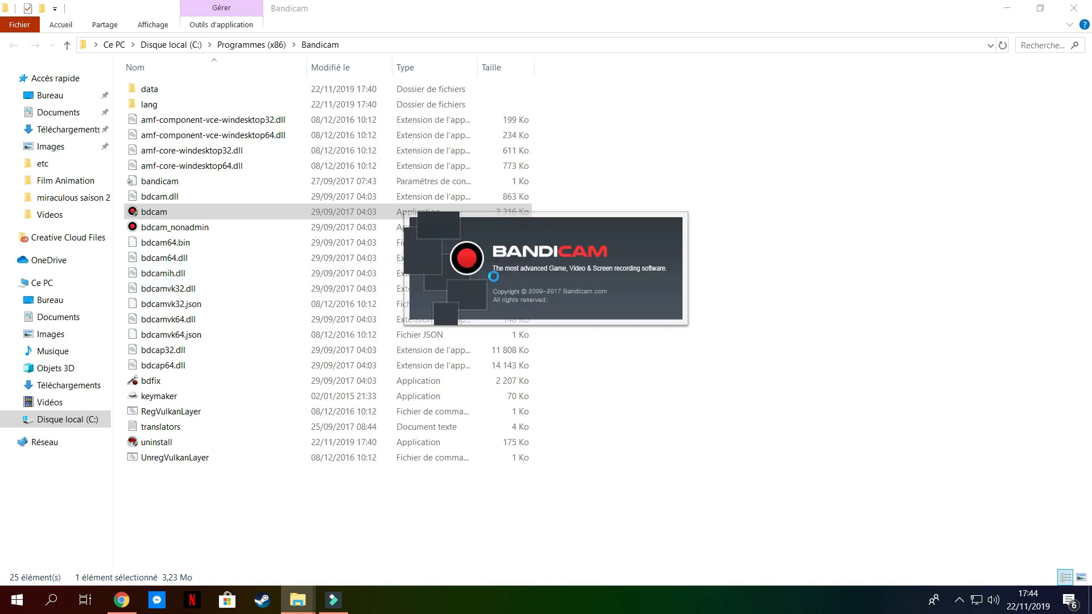